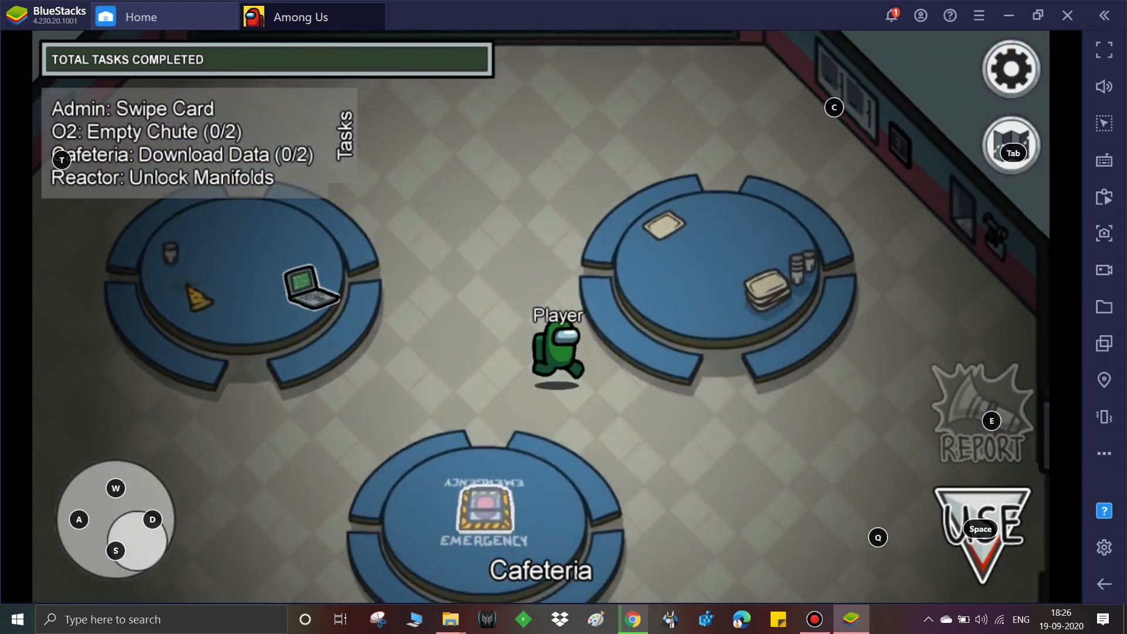
# Step: Check the emergency meeting button at the Cafeteria table twice, dismissing the panel each time
pyautogui.click(482, 503)
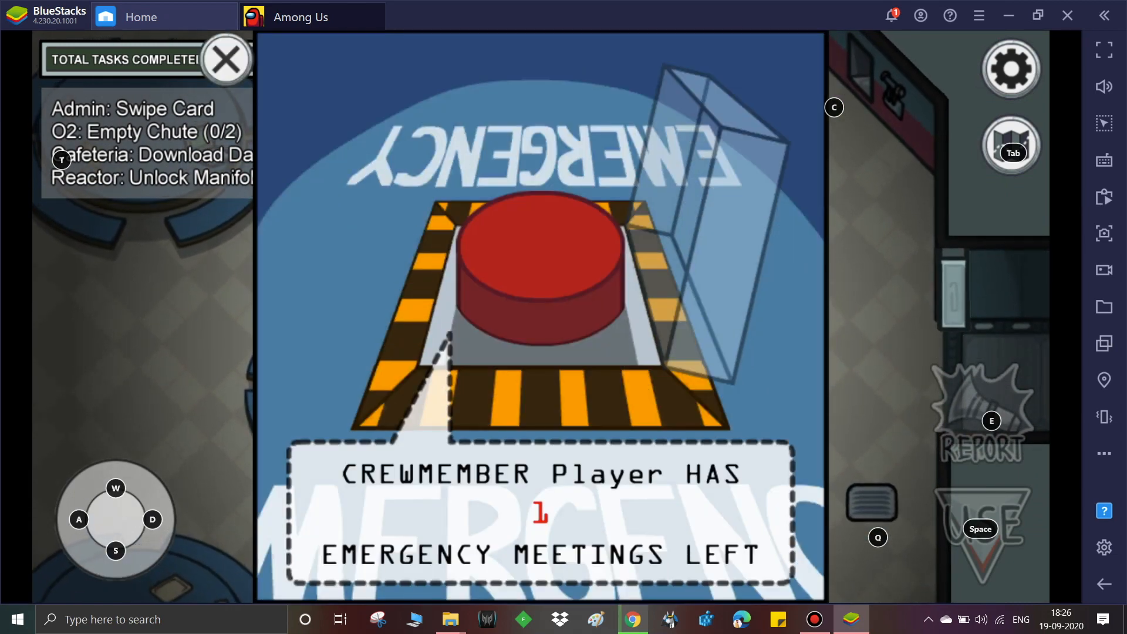
pyautogui.click(225, 59)
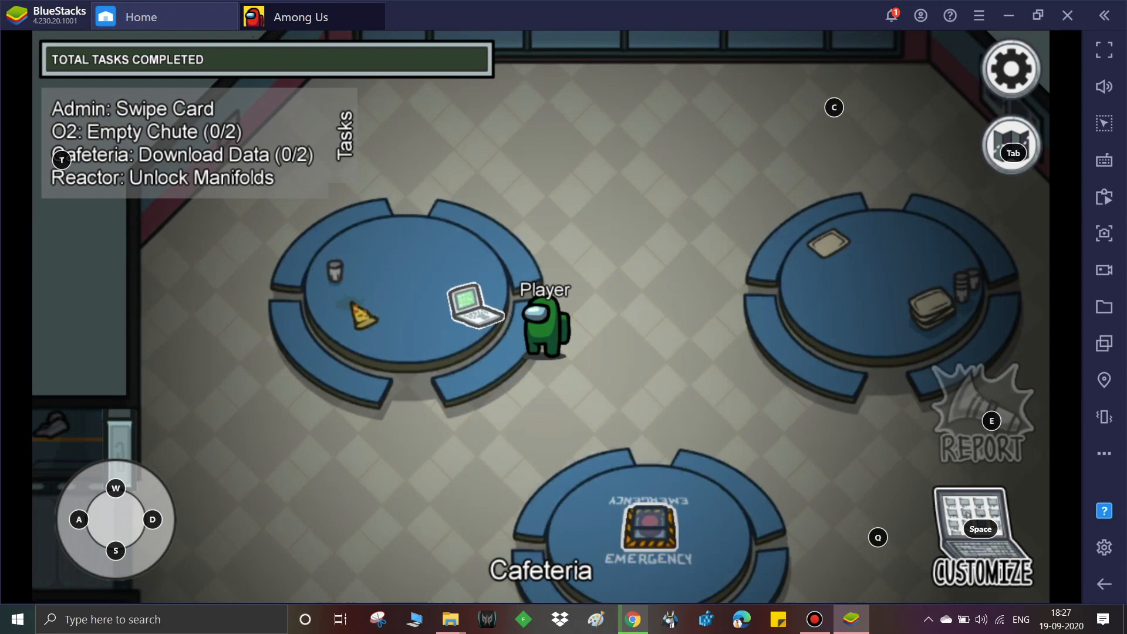
pyautogui.press('s')
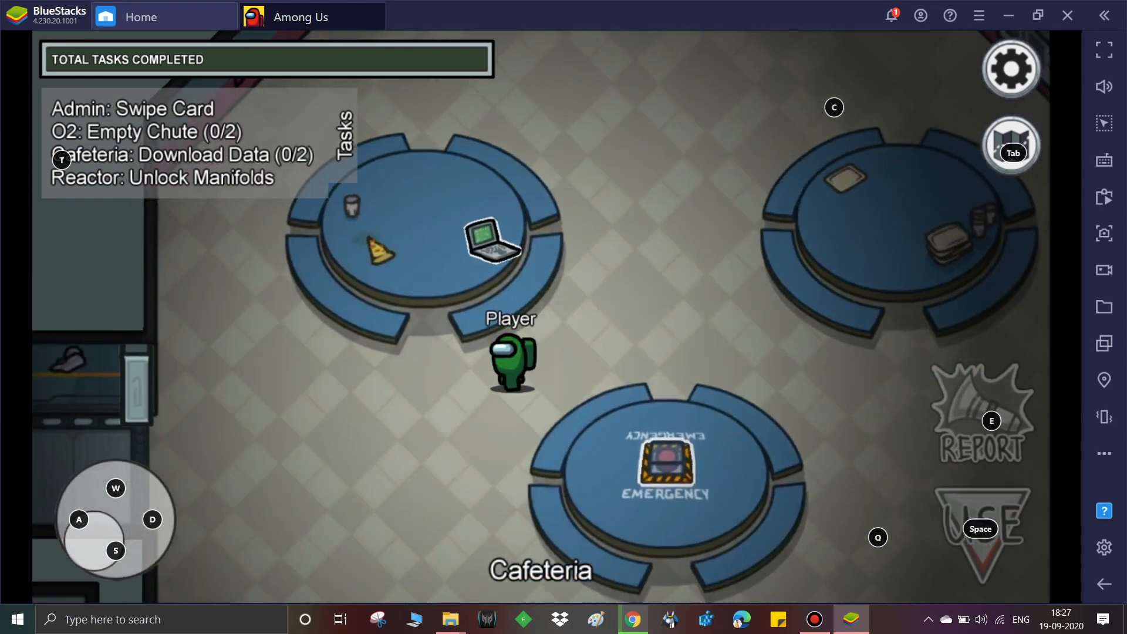
pyautogui.click(664, 466)
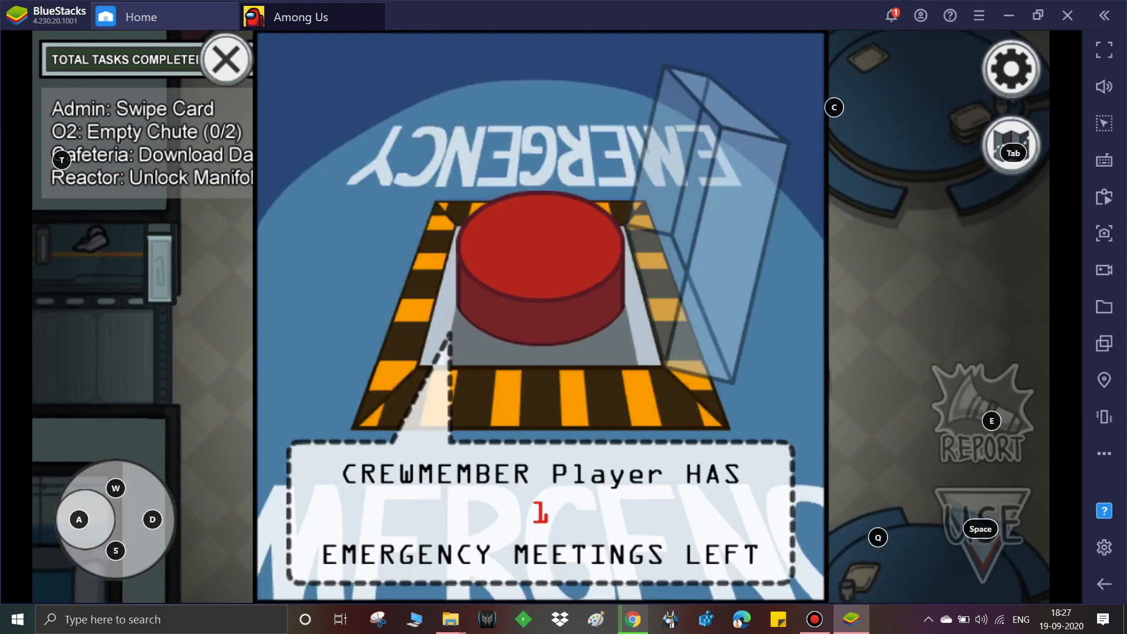
pyautogui.click(225, 59)
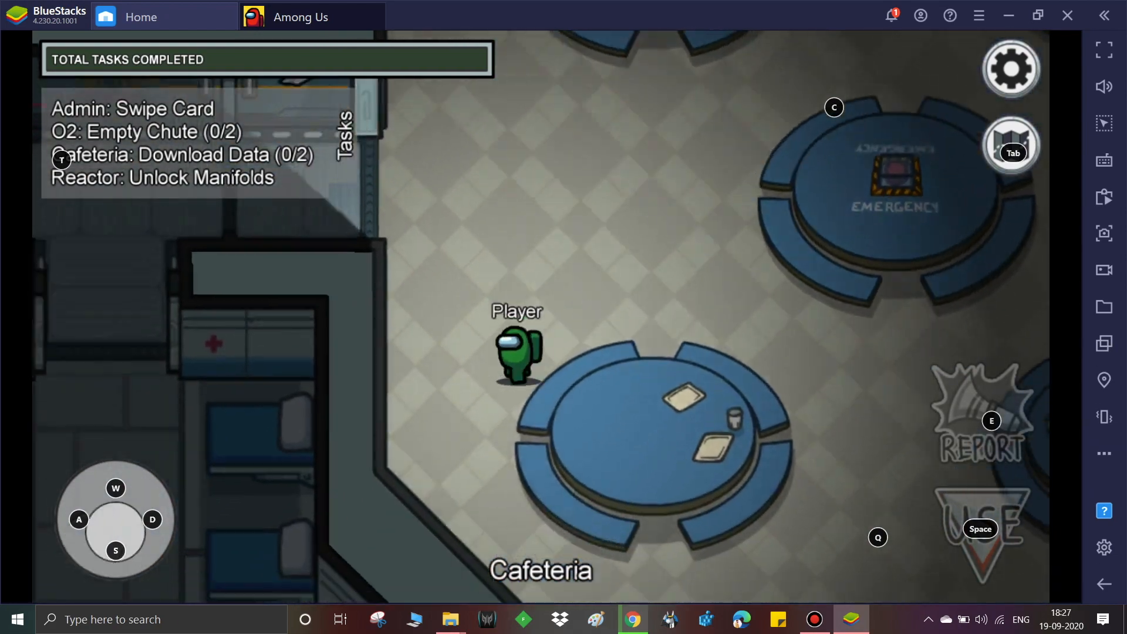
# Step: Walk the crewmate out of the Cafeteria and down into Storage
pyautogui.press('w')
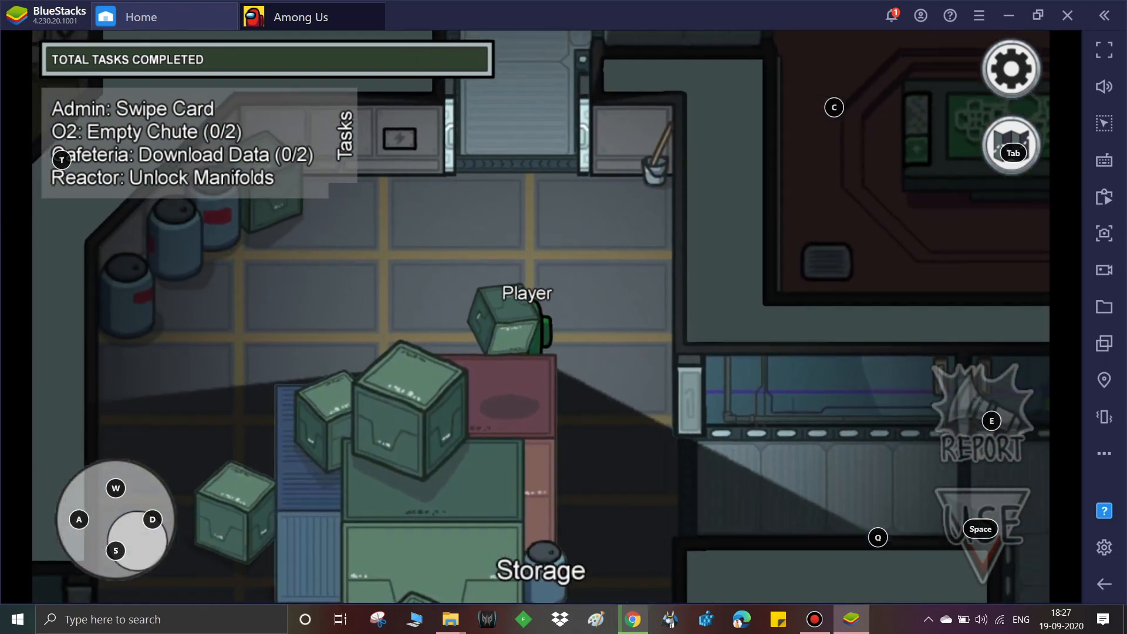
pyautogui.press('w')
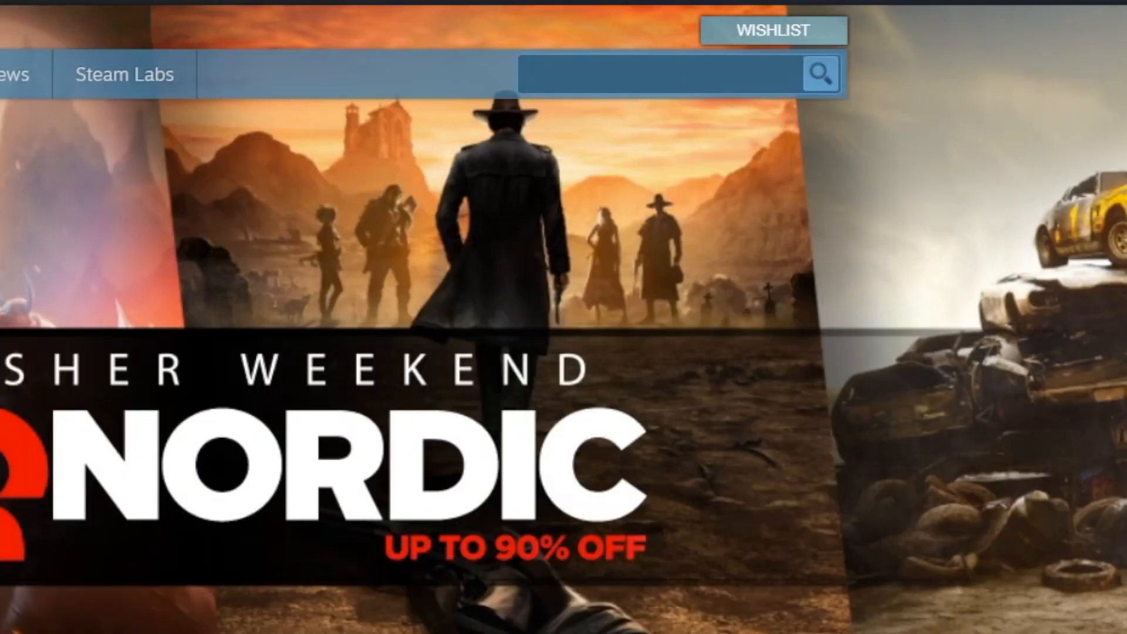
# Step: Search the Steam store for 'among us' and bring up the Among Us page
pyautogui.write('among i')
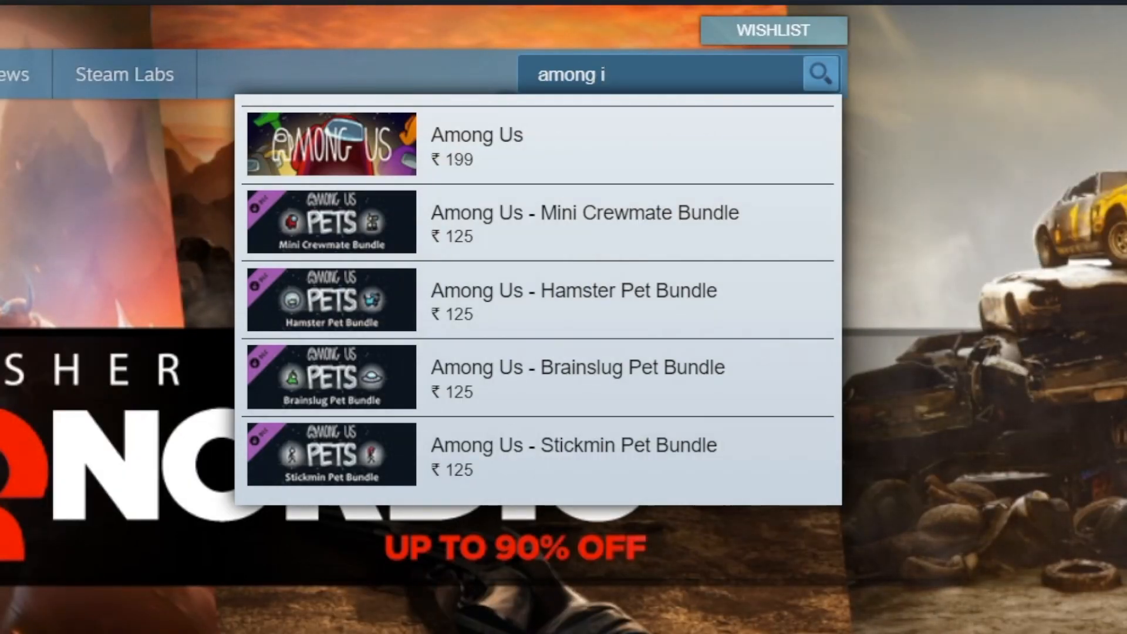
pyautogui.write('us')
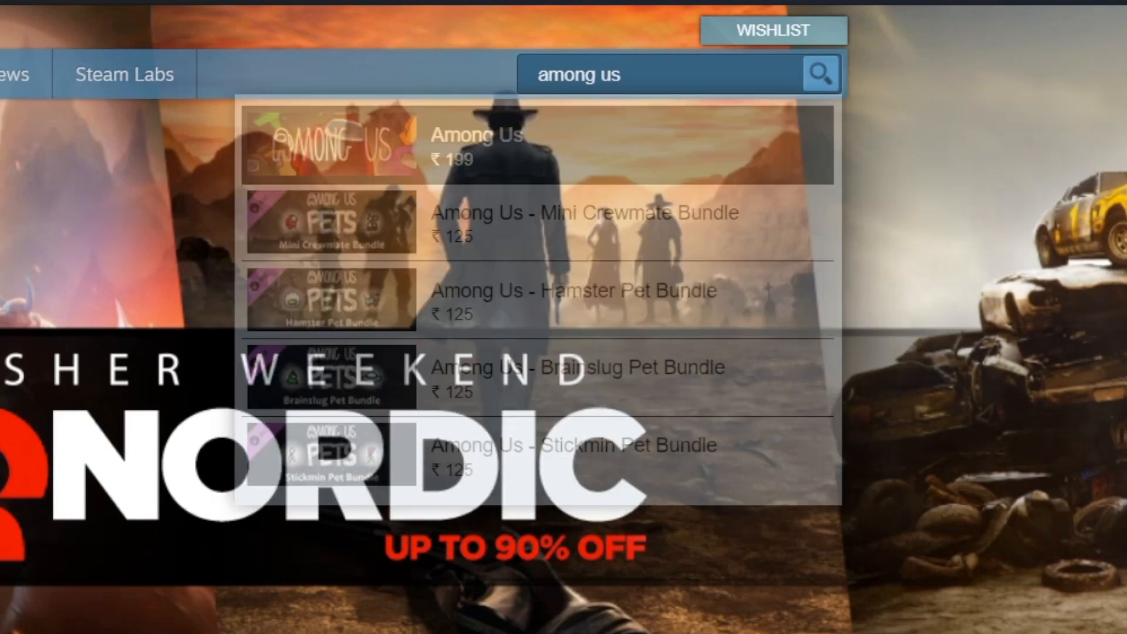
pyautogui.click(474, 142)
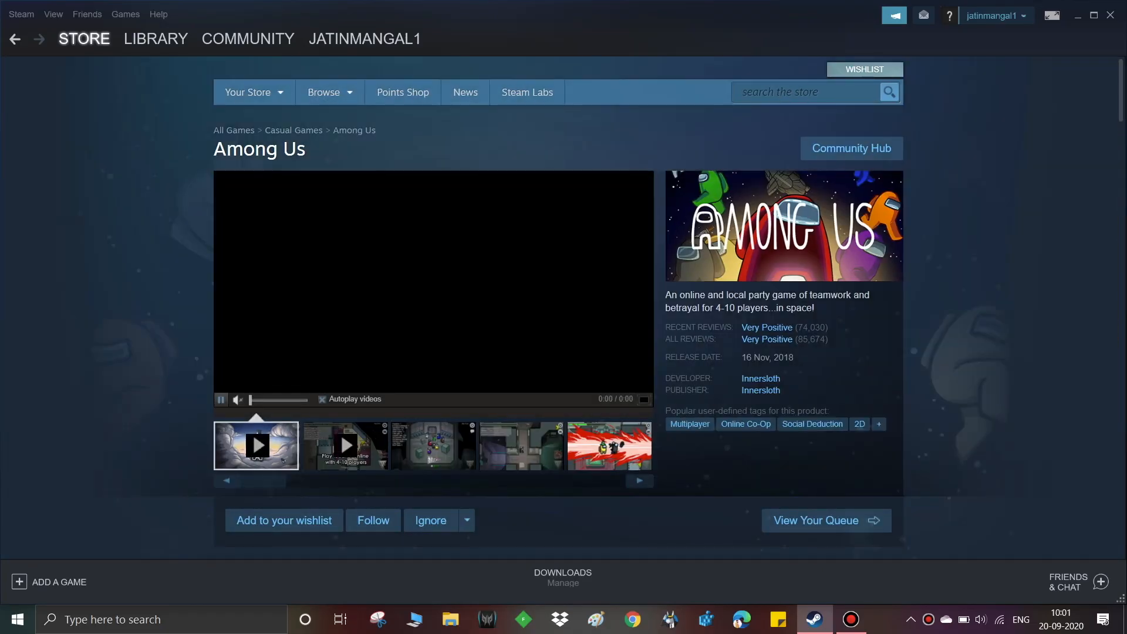
# Step: Reveal the Buy Among Us ₹199 offer and start a new browser tab
pyautogui.scroll(-3)
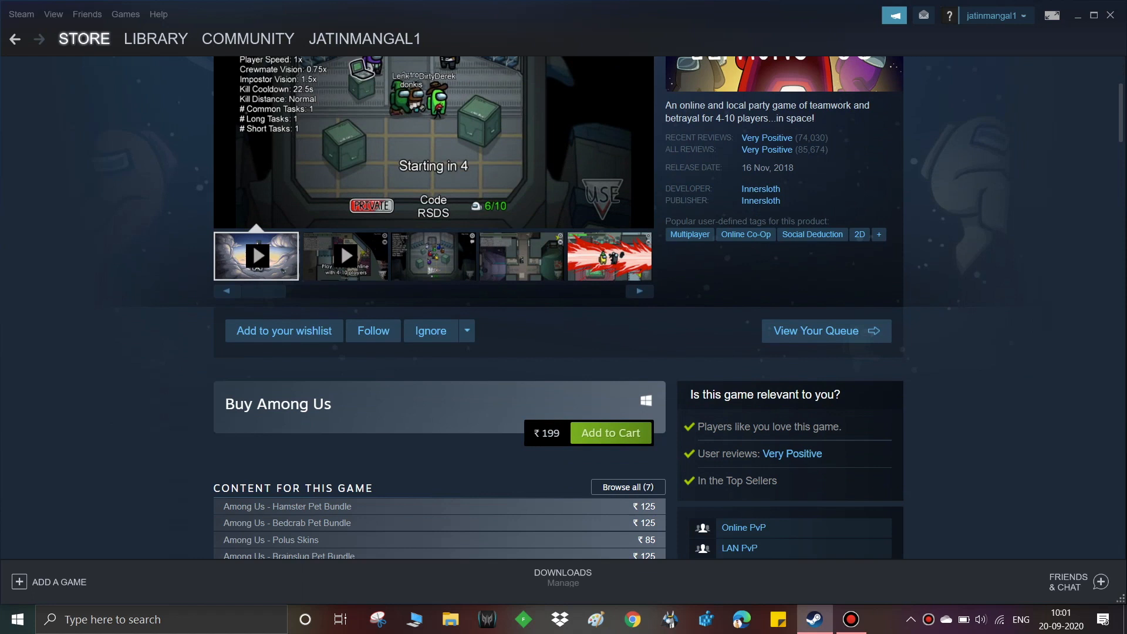
pyautogui.scroll(-3)
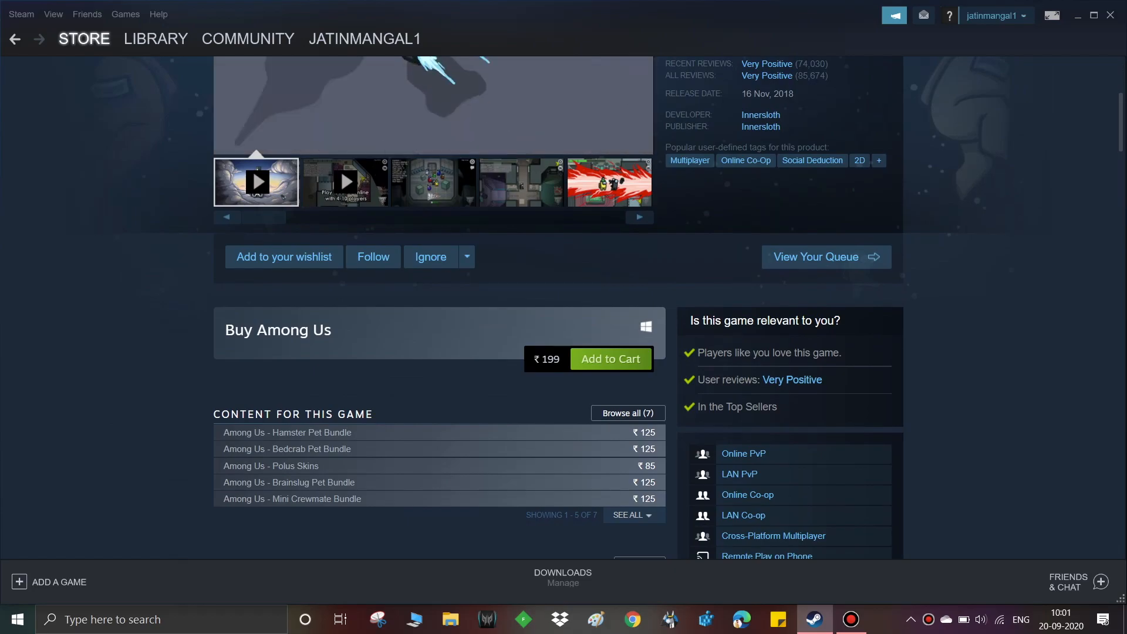
pyautogui.click(1077, 15)
pyautogui.write('b')
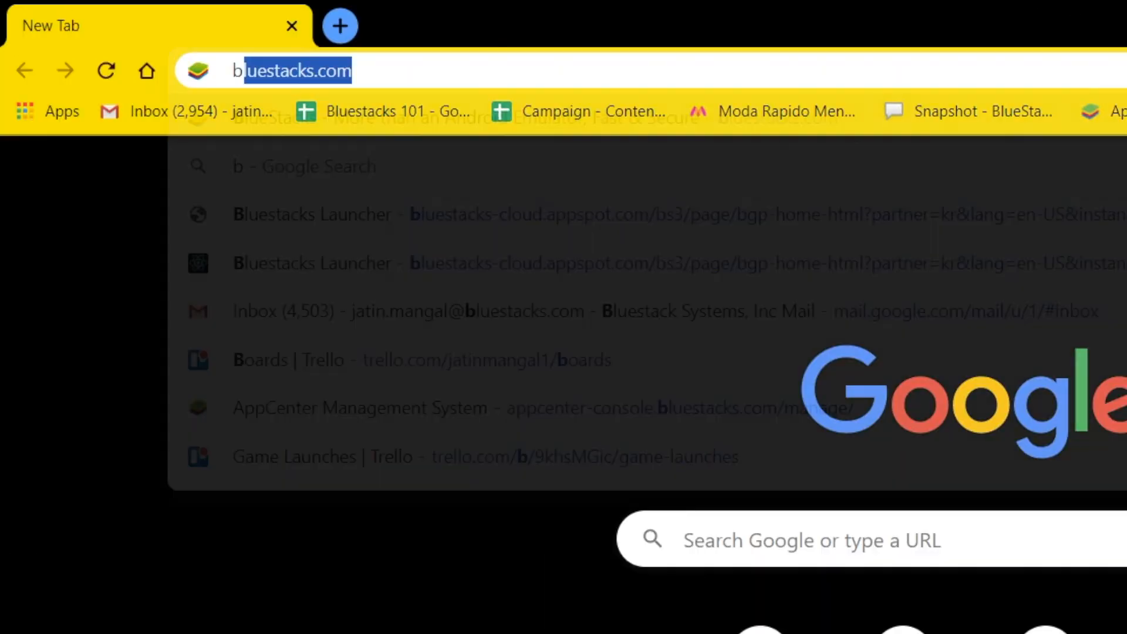
# Step: Download the BlueStacks installer from bluestacks.com and run it
pyautogui.write('luestacks.com')
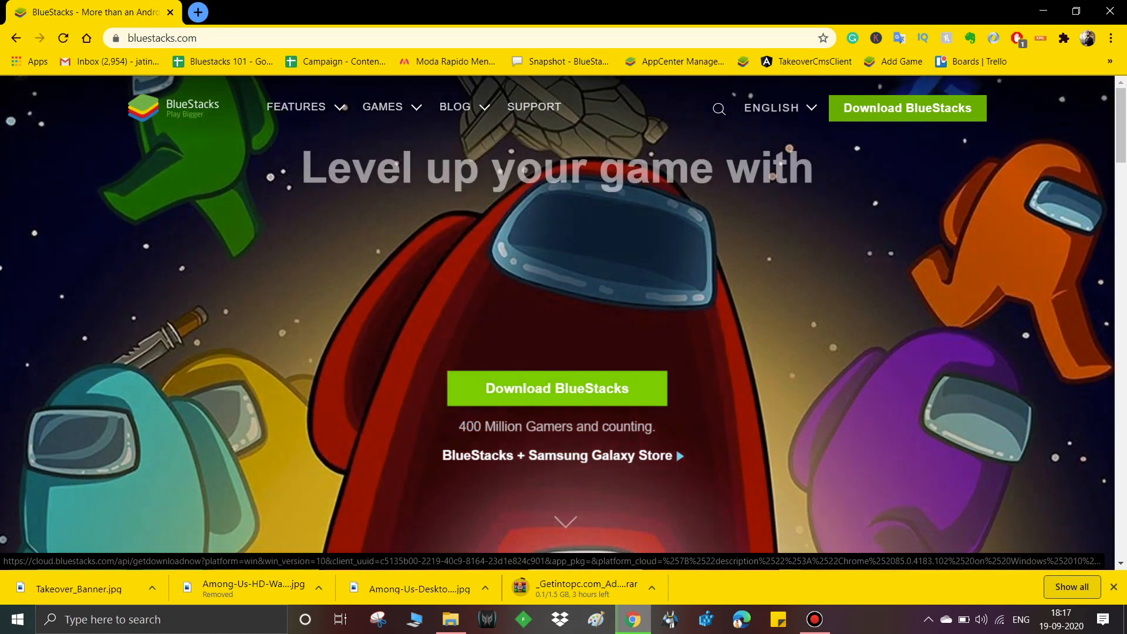
pyautogui.click(555, 388)
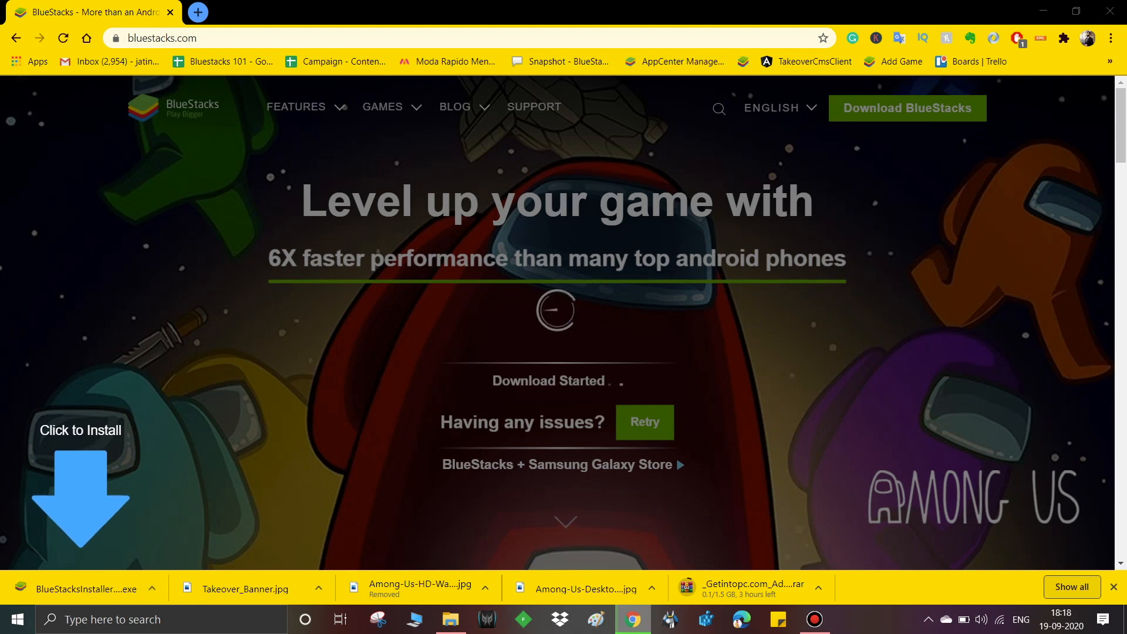
pyautogui.click(450, 619)
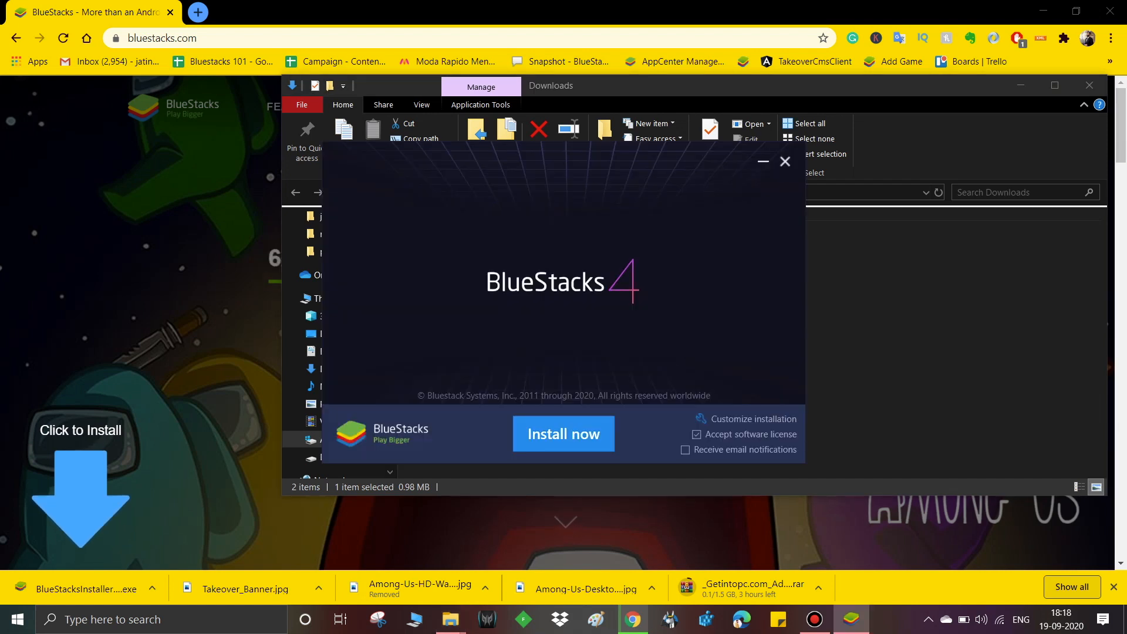
# Step: Install BlueStacks 4 with the default settings
pyautogui.click(562, 433)
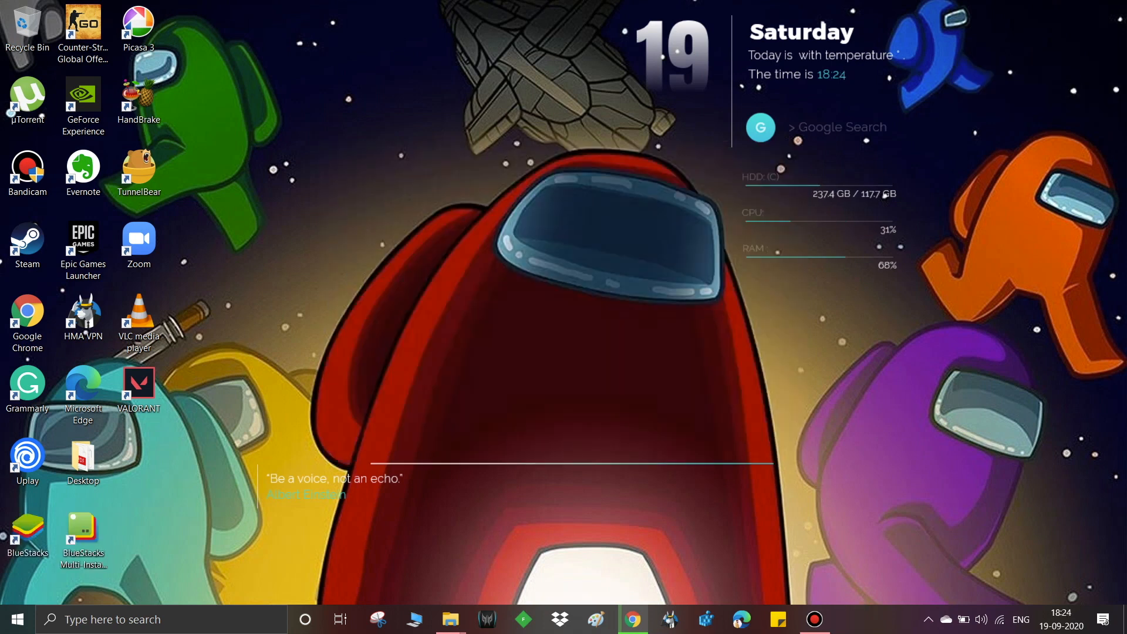
# Step: Launch BlueStacks, sign into Google Play as 'jatin', and search the Play Store for Among Us
pyautogui.doubleClick(27, 533)
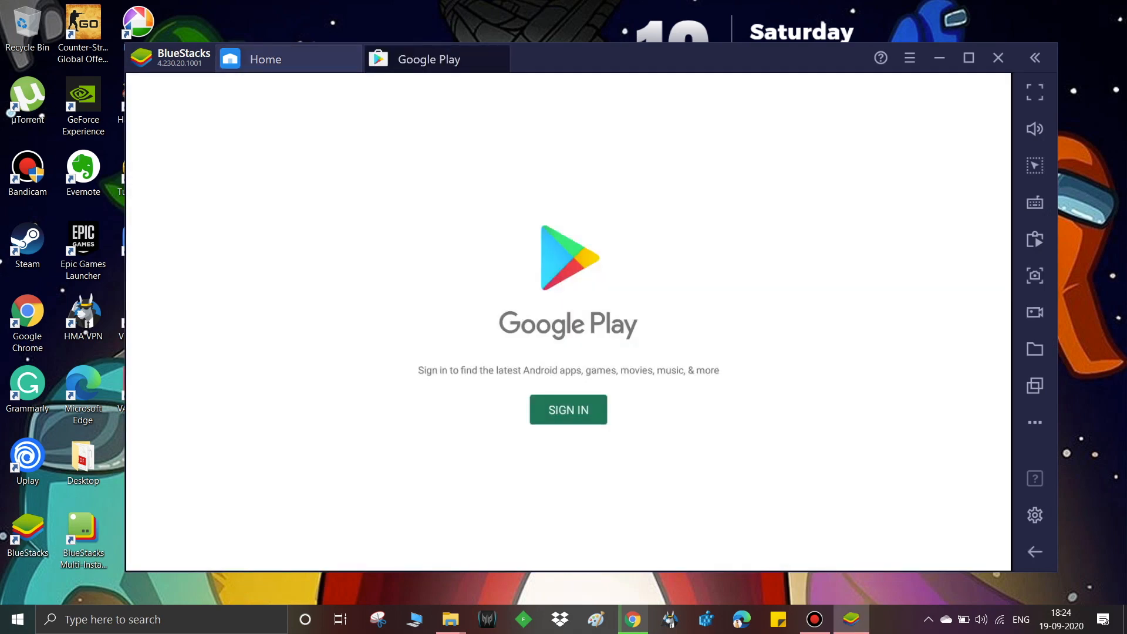
pyautogui.write('jatin')
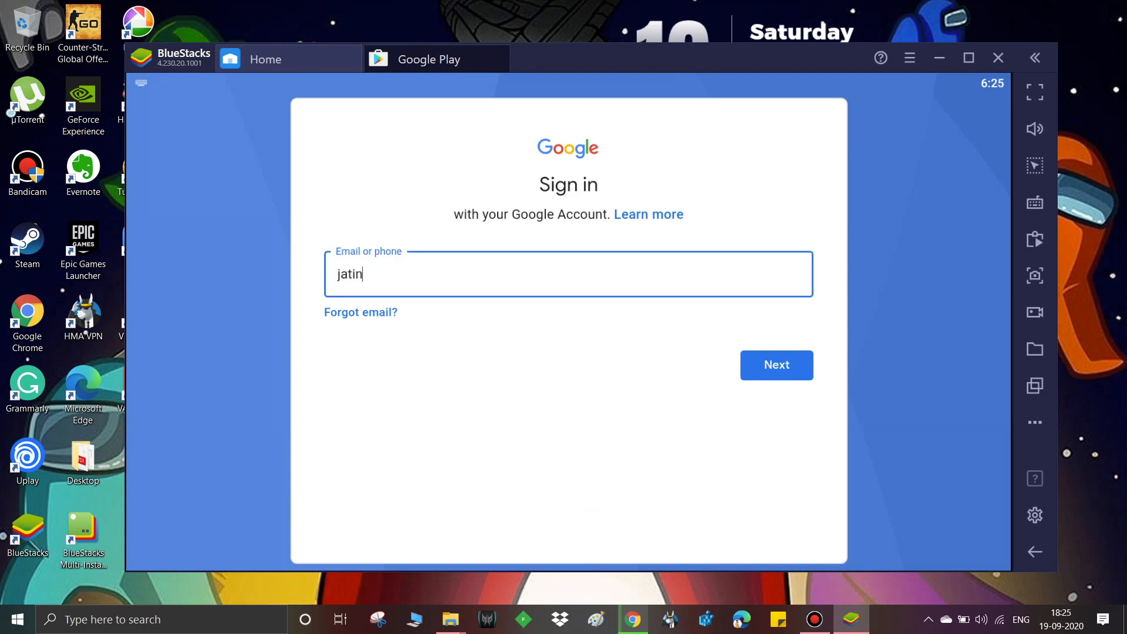
pyautogui.click(776, 365)
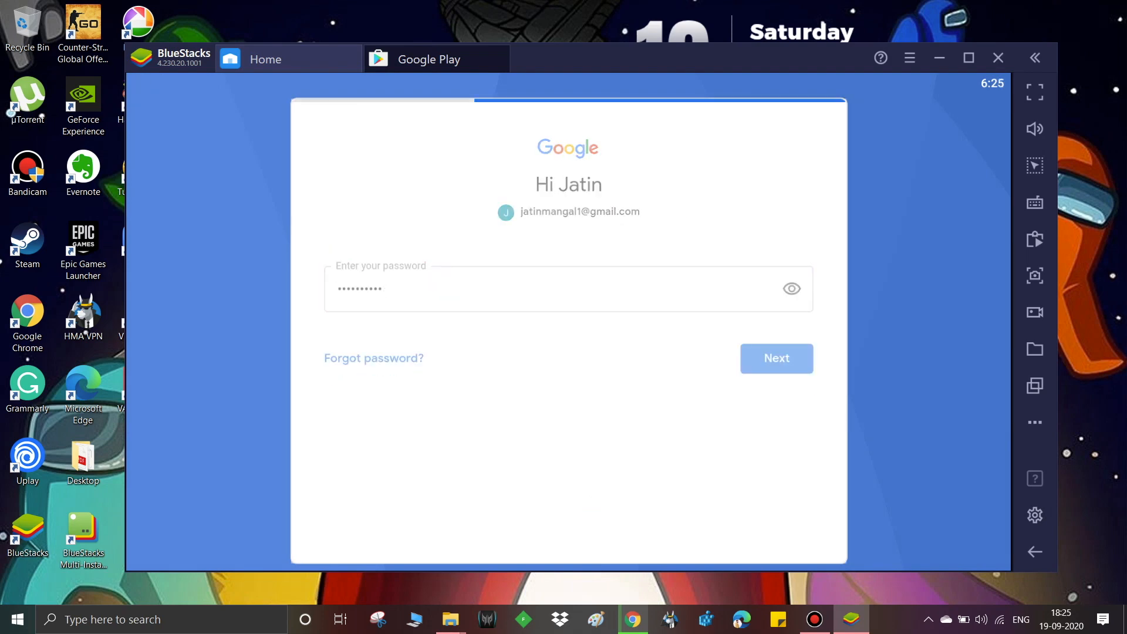
pyautogui.click(776, 358)
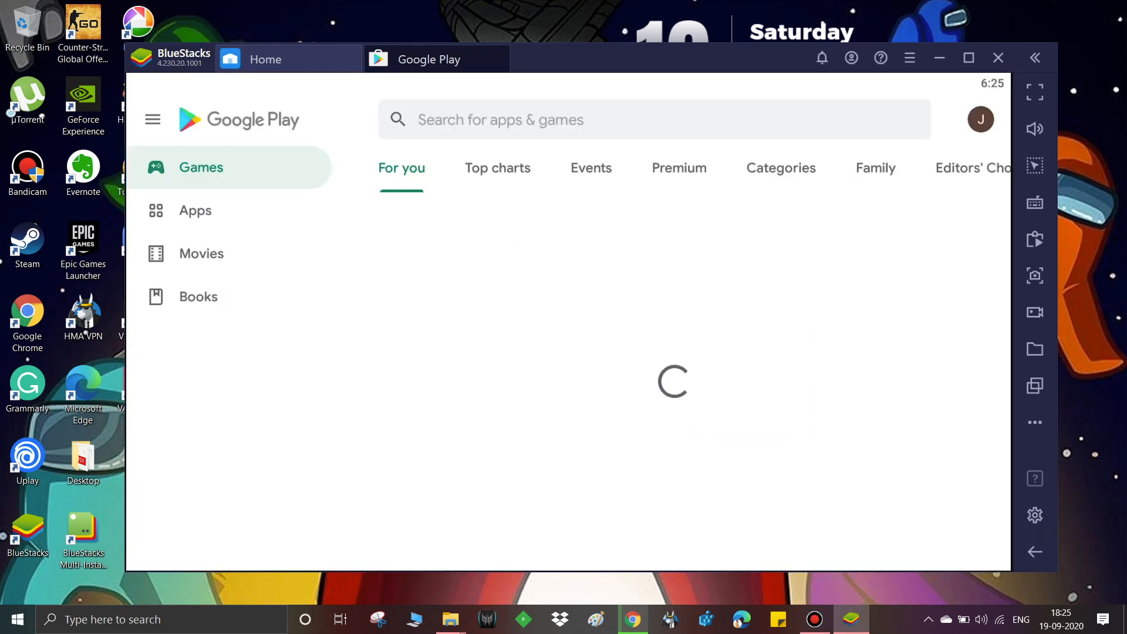
pyautogui.write('among u')
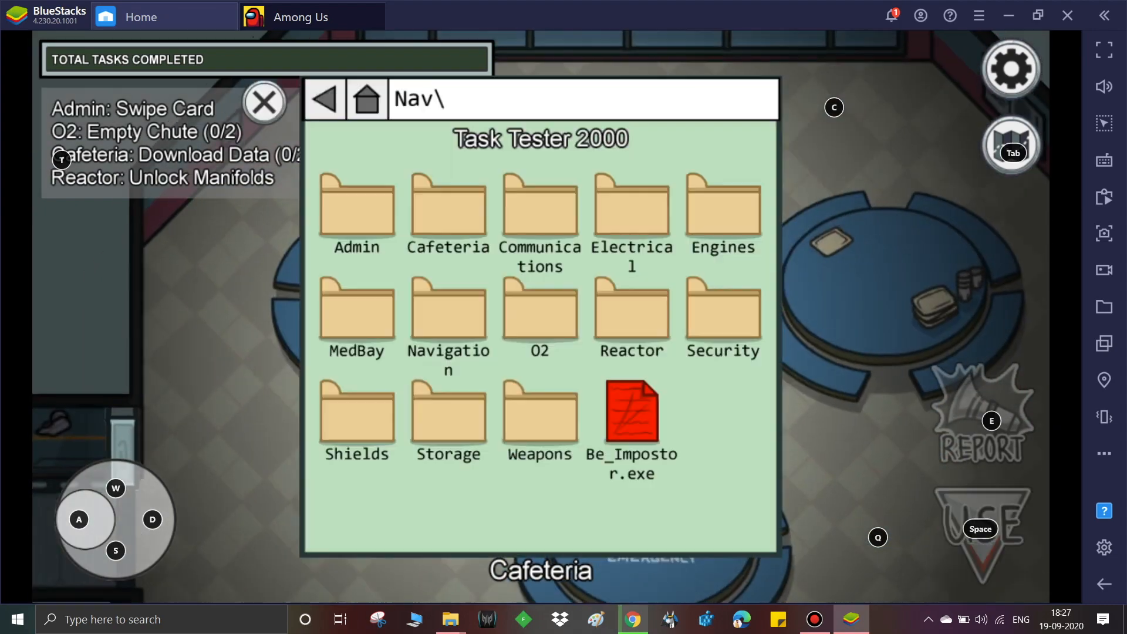
# Step: Close the Task Tester 2000 panel and the ship map while walking from Cafeteria to Storage
pyautogui.click(263, 101)
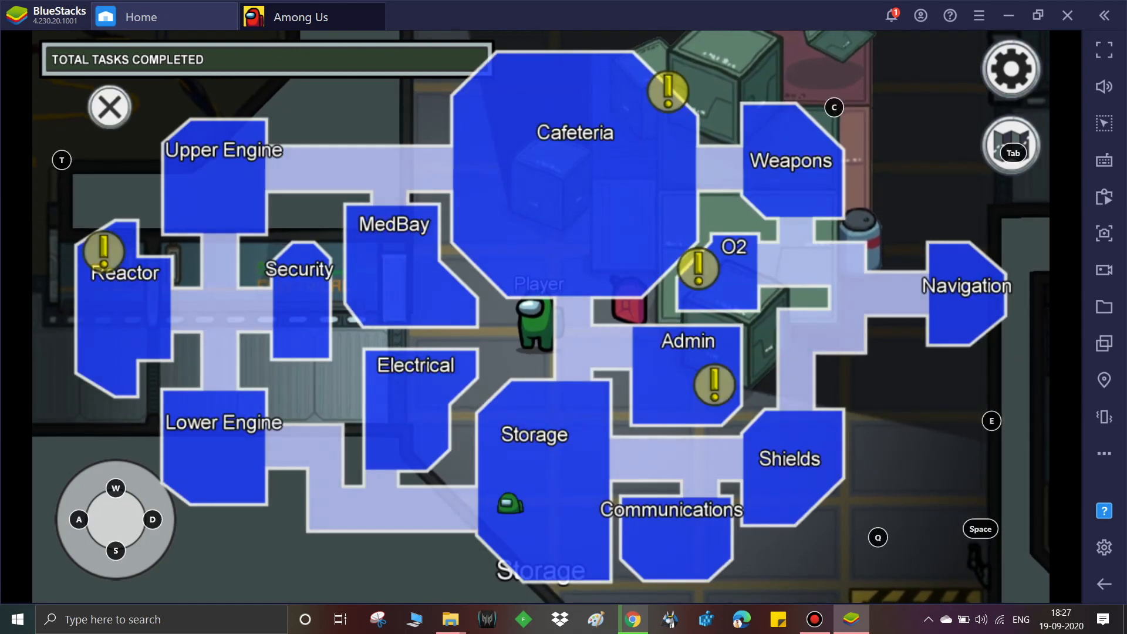
pyautogui.click(108, 107)
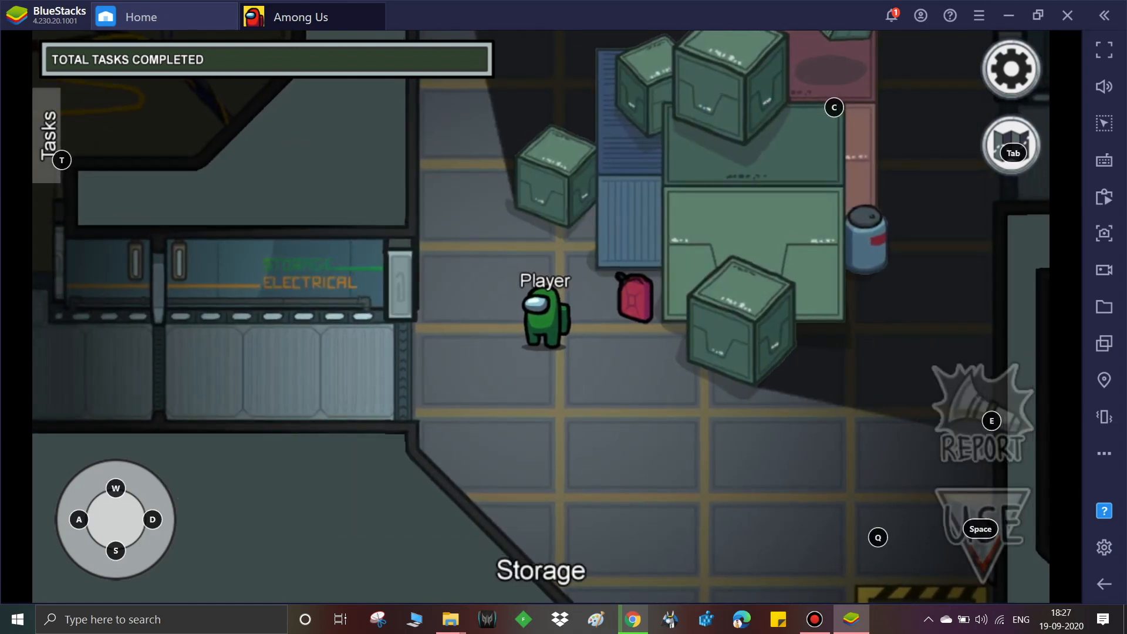